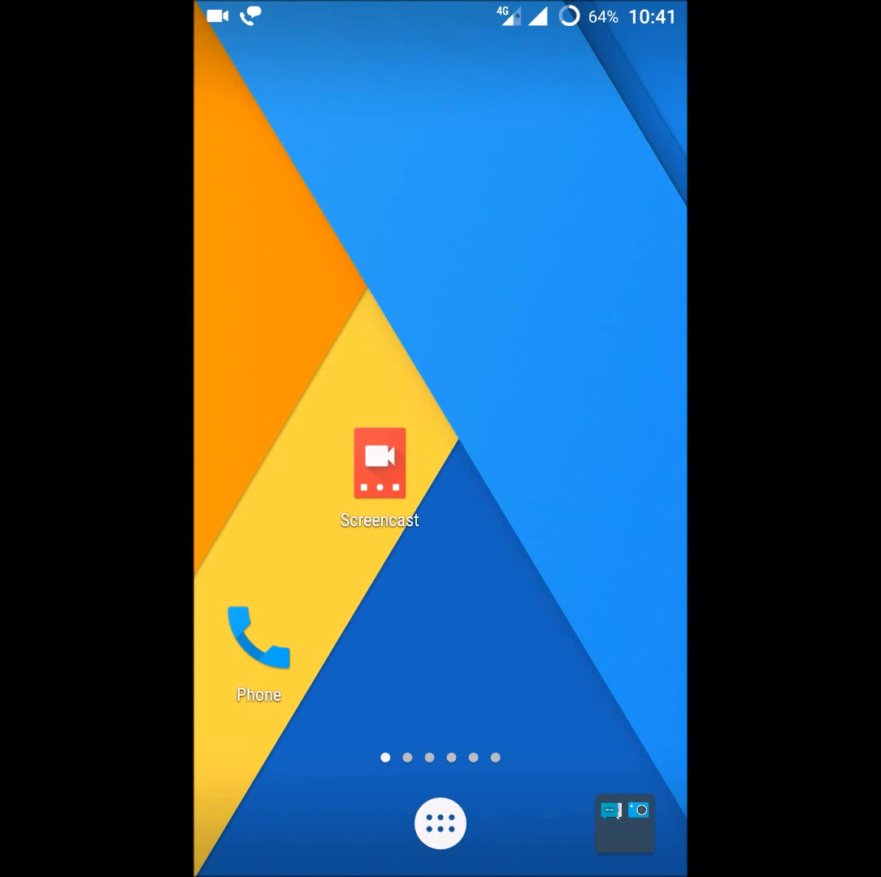
# Launch the Google Play Store from the home screen.
pyautogui.click(438, 824)
pyautogui.write('msb')
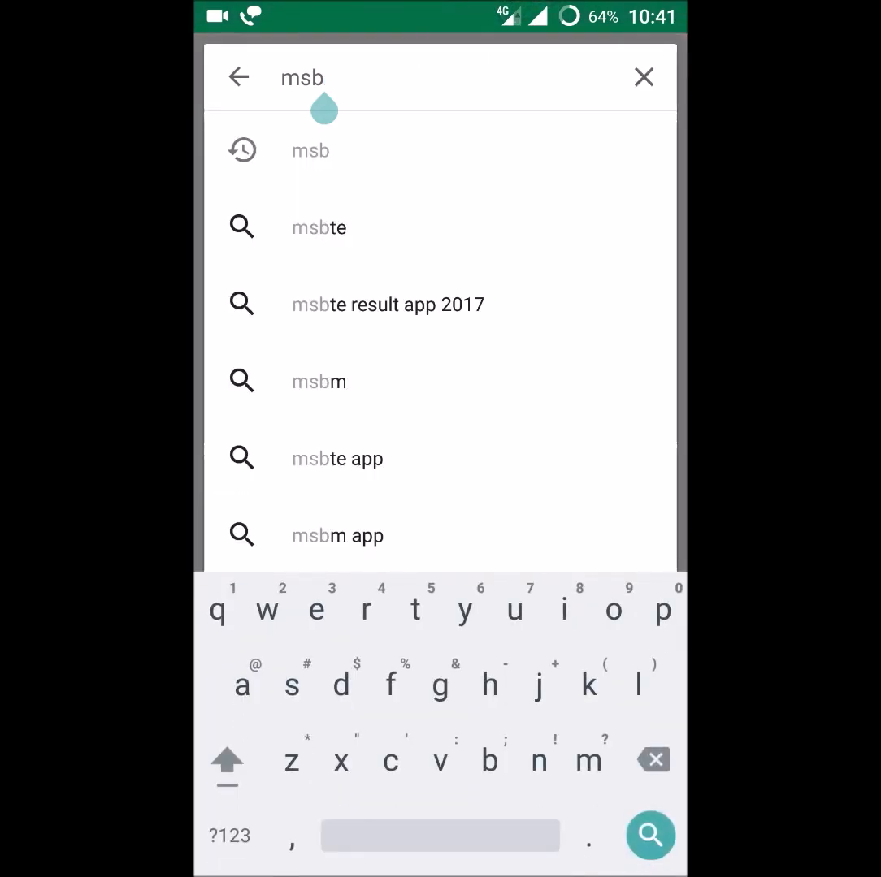
# Search the Play Store for 'material status bar' and go to the app's store page.
pyautogui.click(653, 761)
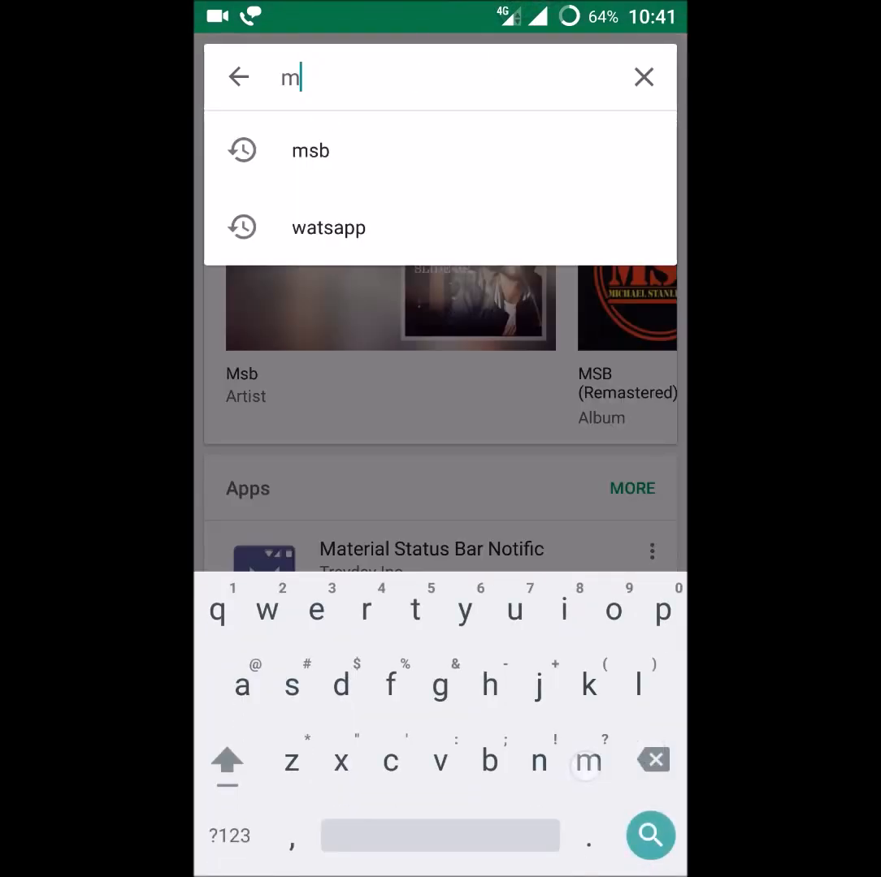
pyautogui.write('aterial')
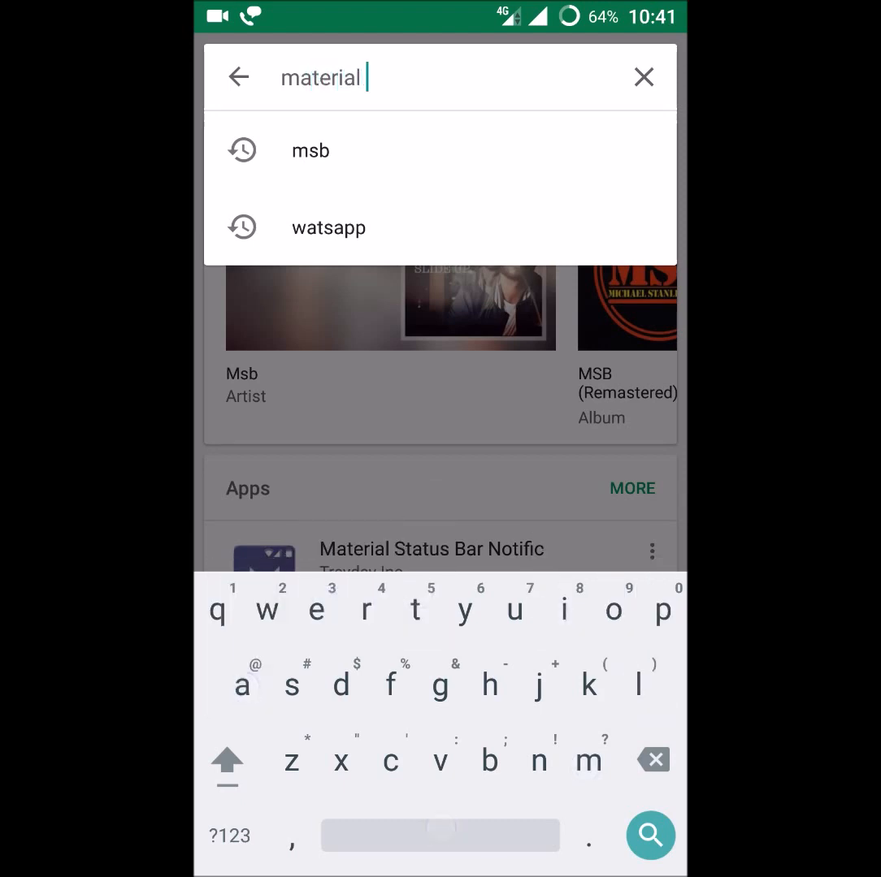
pyautogui.write('sta')
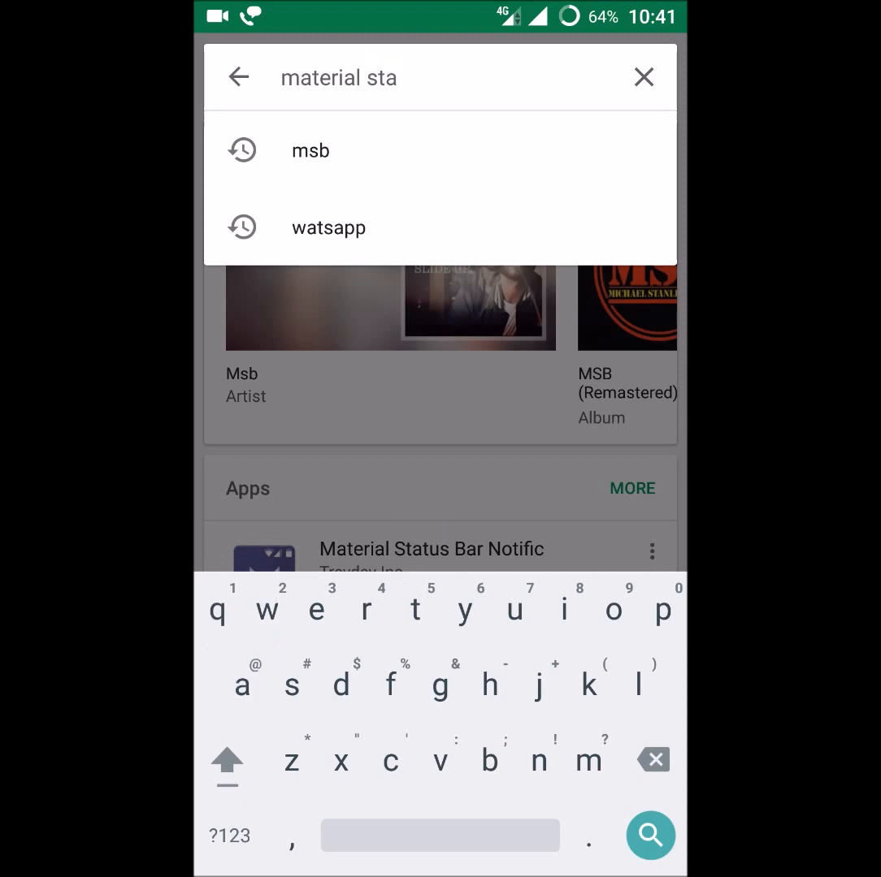
pyautogui.write('tus bar')
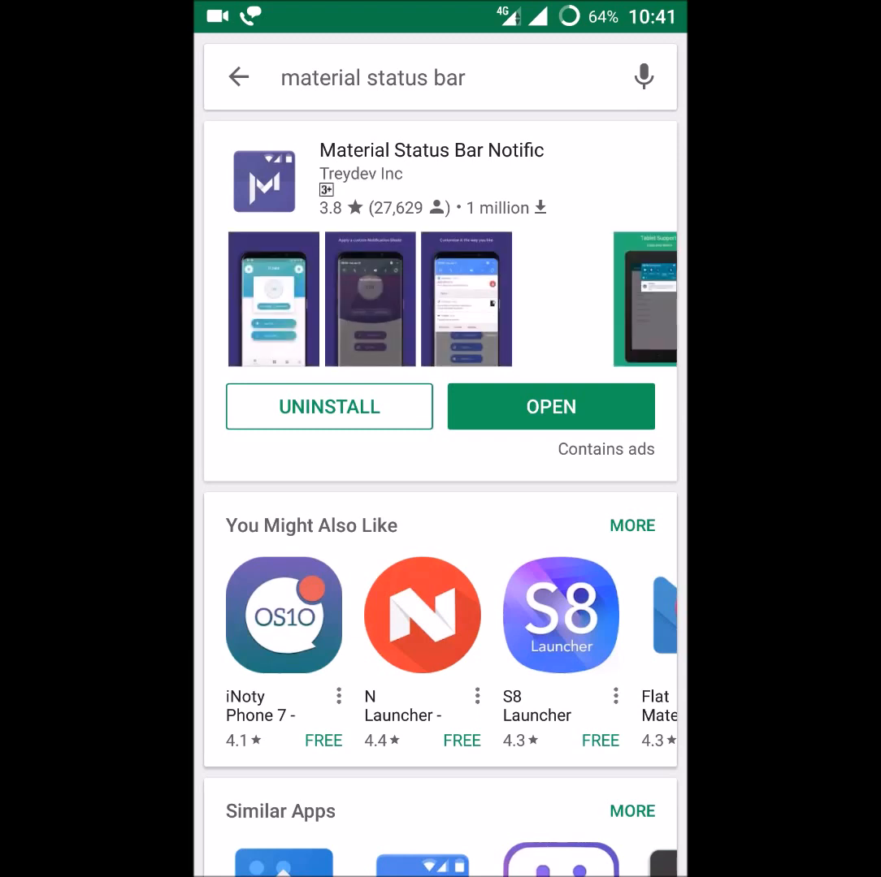
pyautogui.hscroll(-3)
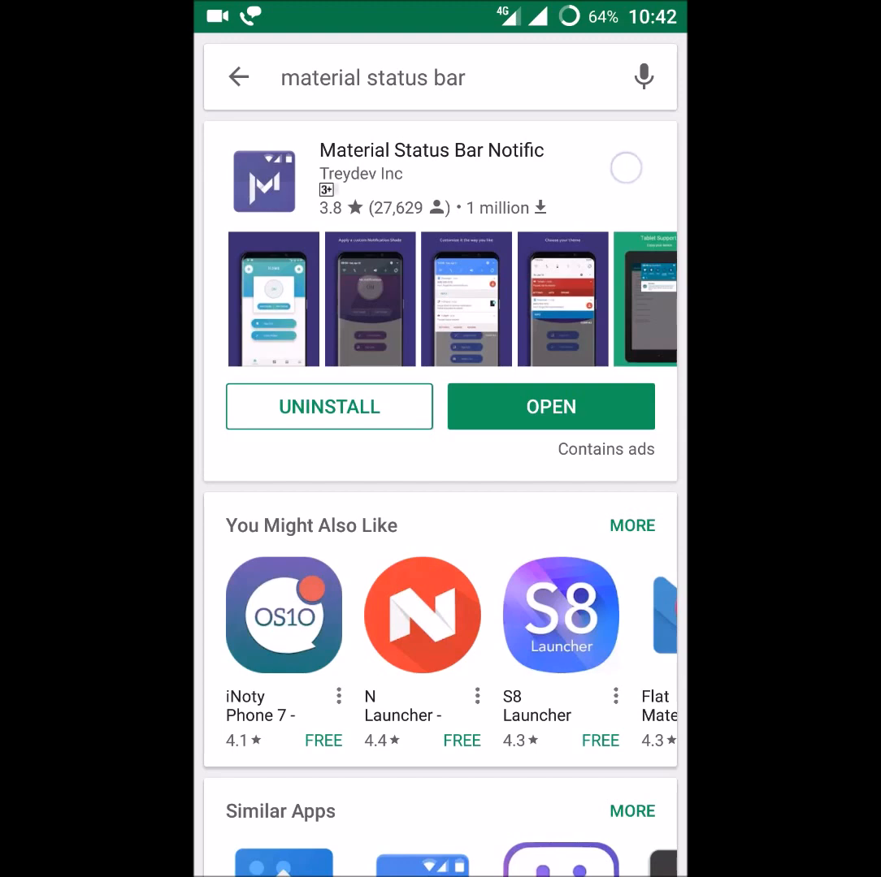
pyautogui.click(430, 150)
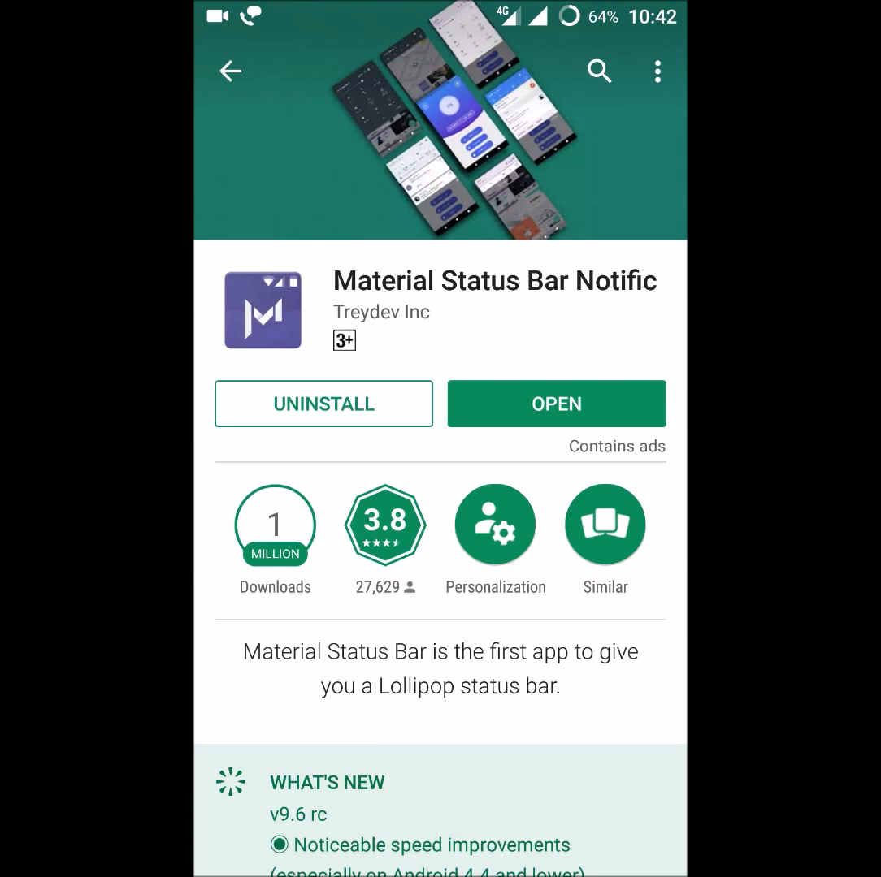
# Launch Material Status Bar and choose a panel theme under Bar Theme.
pyautogui.click(556, 403)
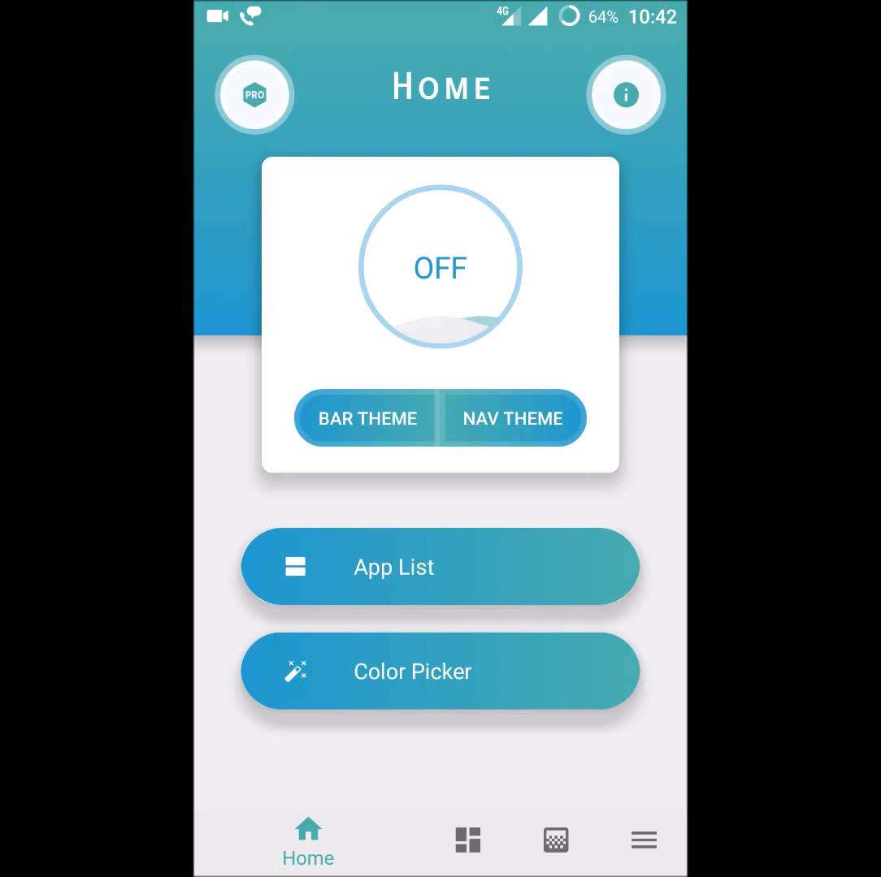
pyautogui.click(367, 419)
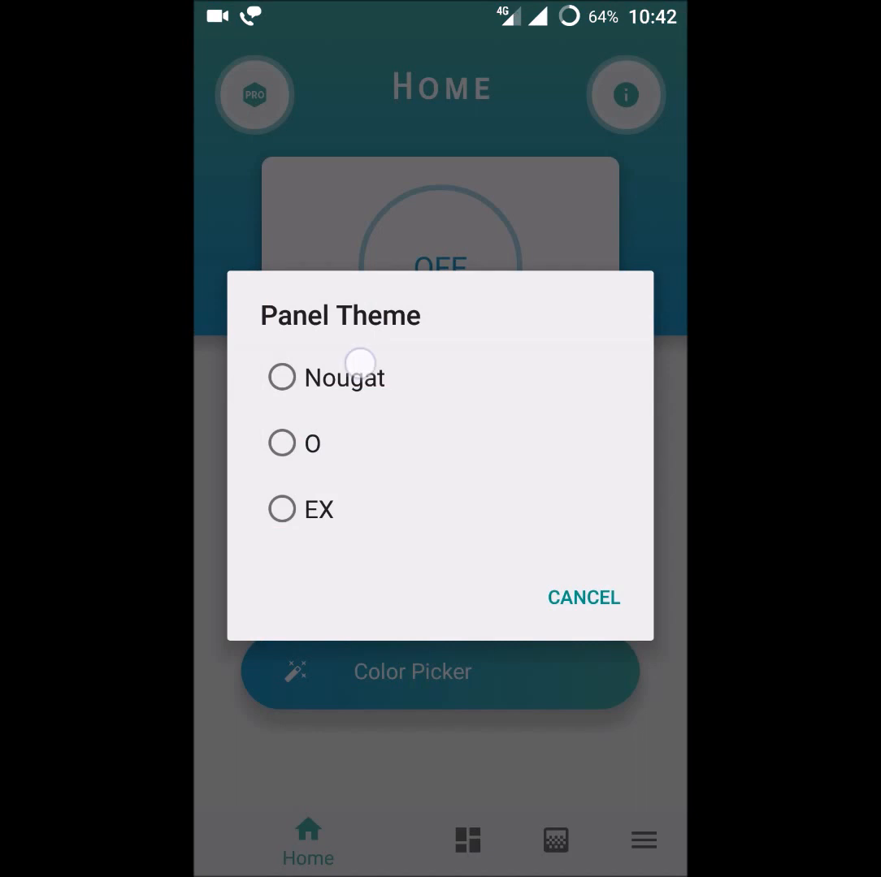
pyautogui.click(583, 598)
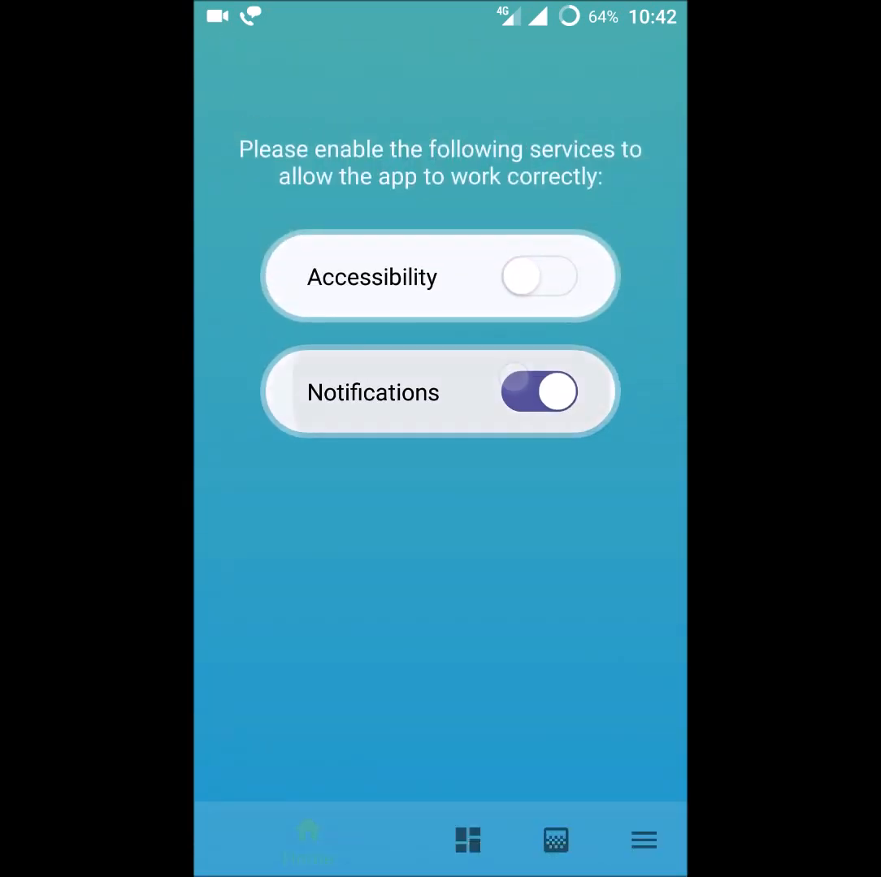
# Grant Material Status Bar notification access, confirm it, and go to the accessibility services list.
pyautogui.click(539, 391)
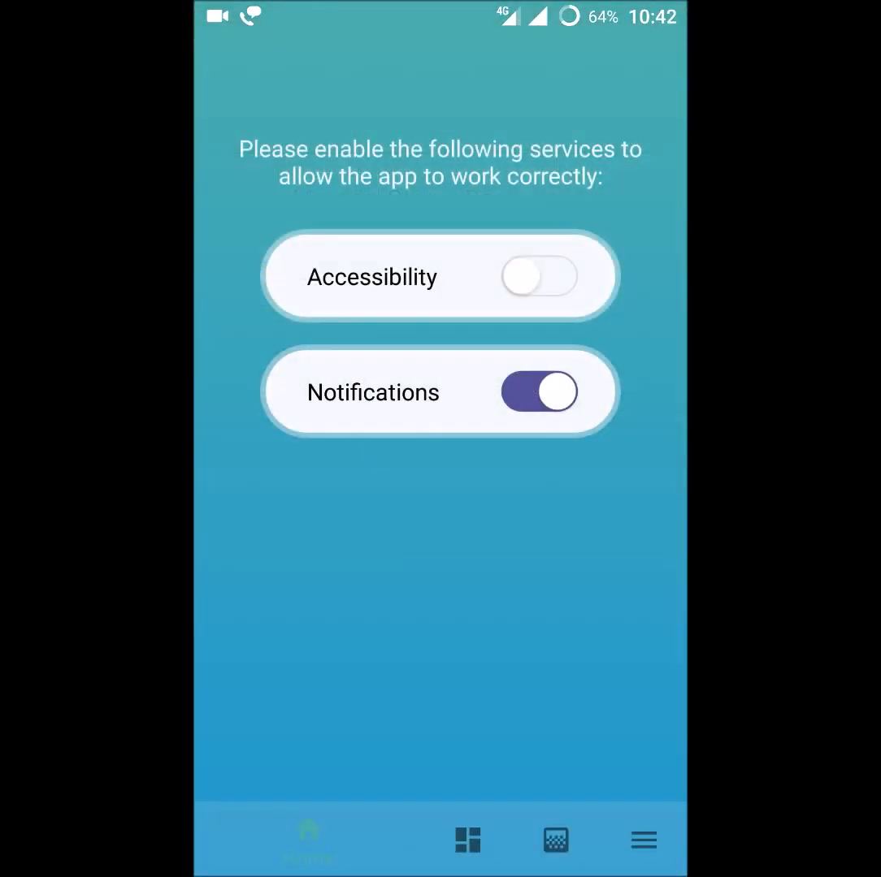
pyautogui.click(538, 390)
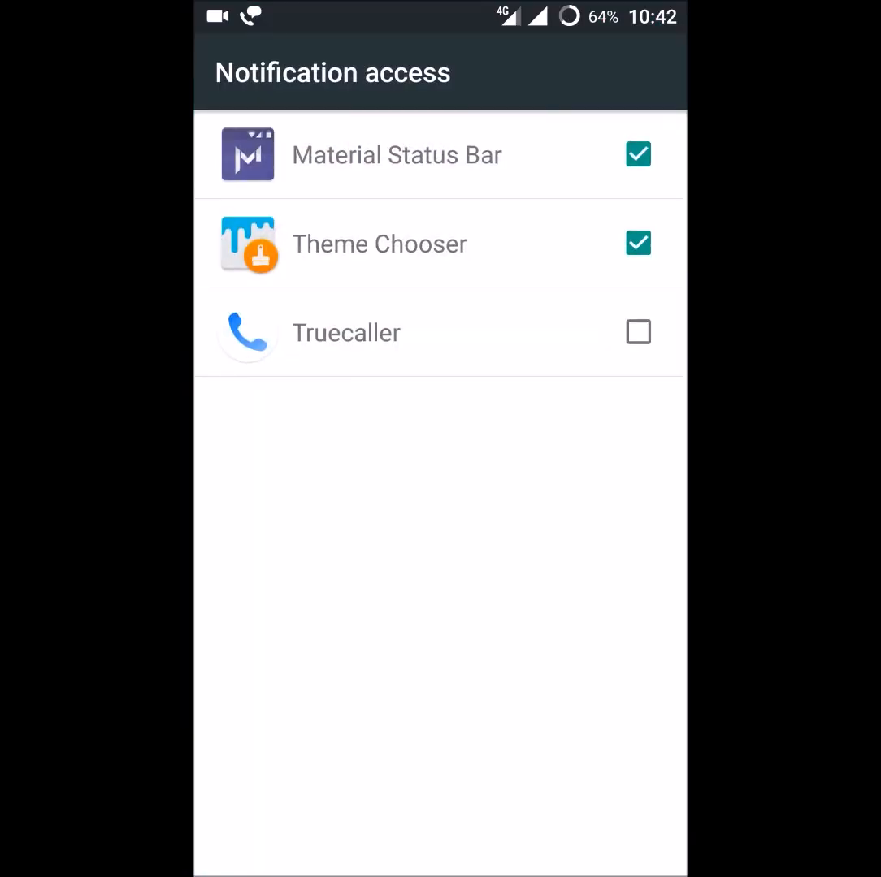
pyautogui.click(637, 154)
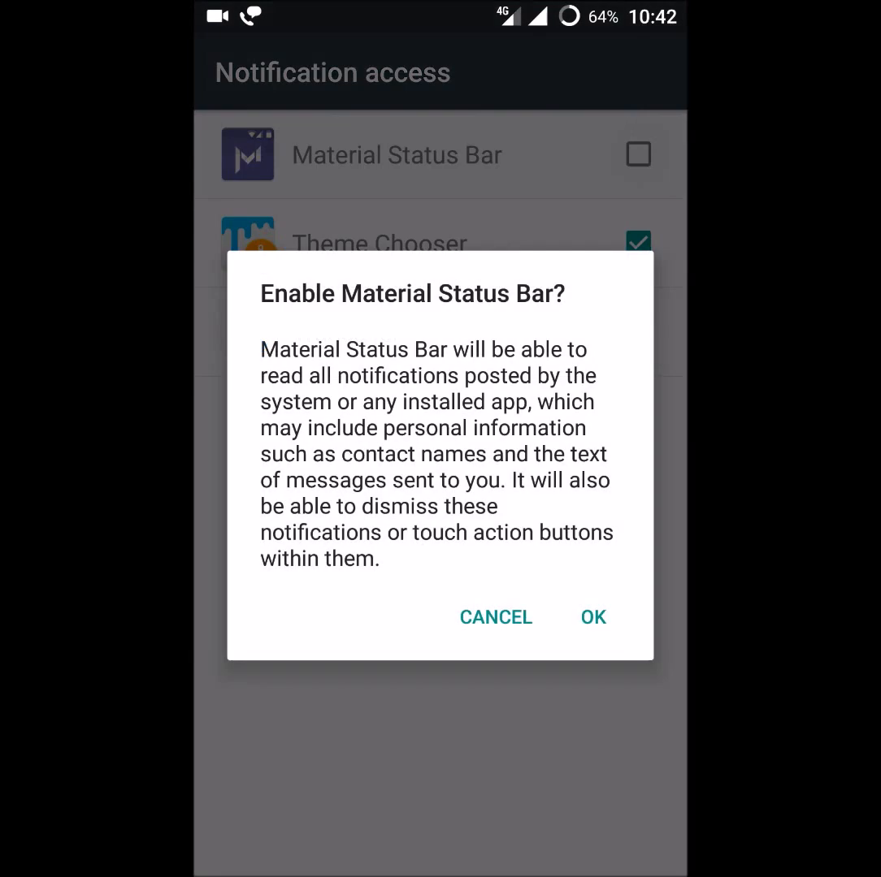
pyautogui.click(593, 616)
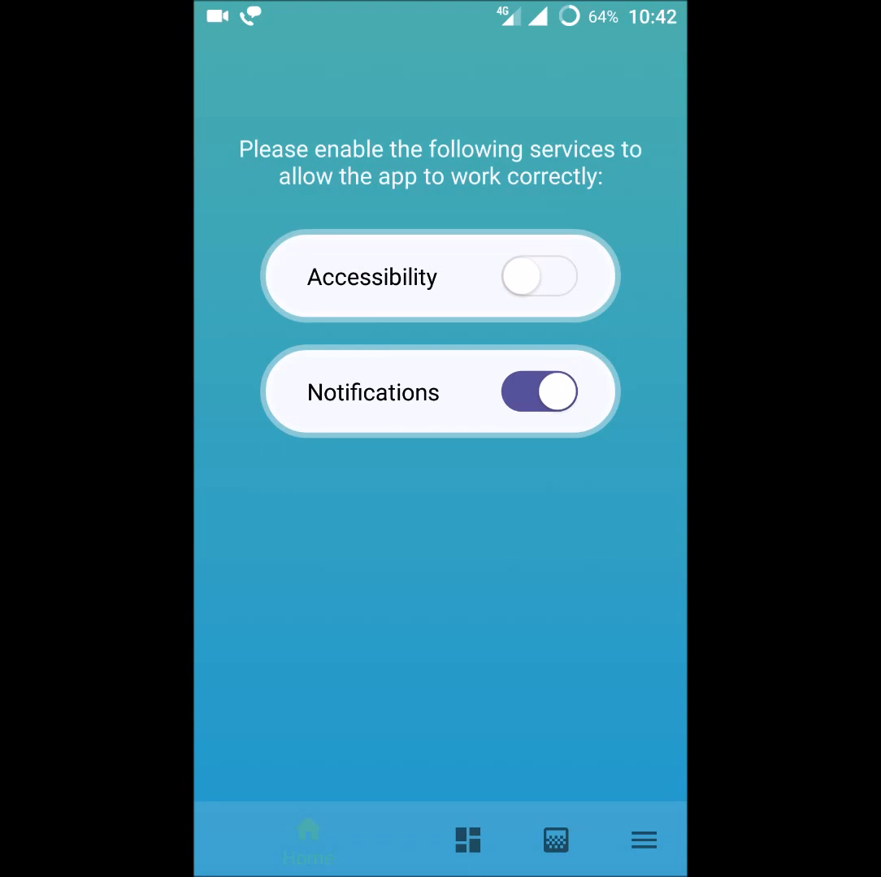
pyautogui.click(540, 277)
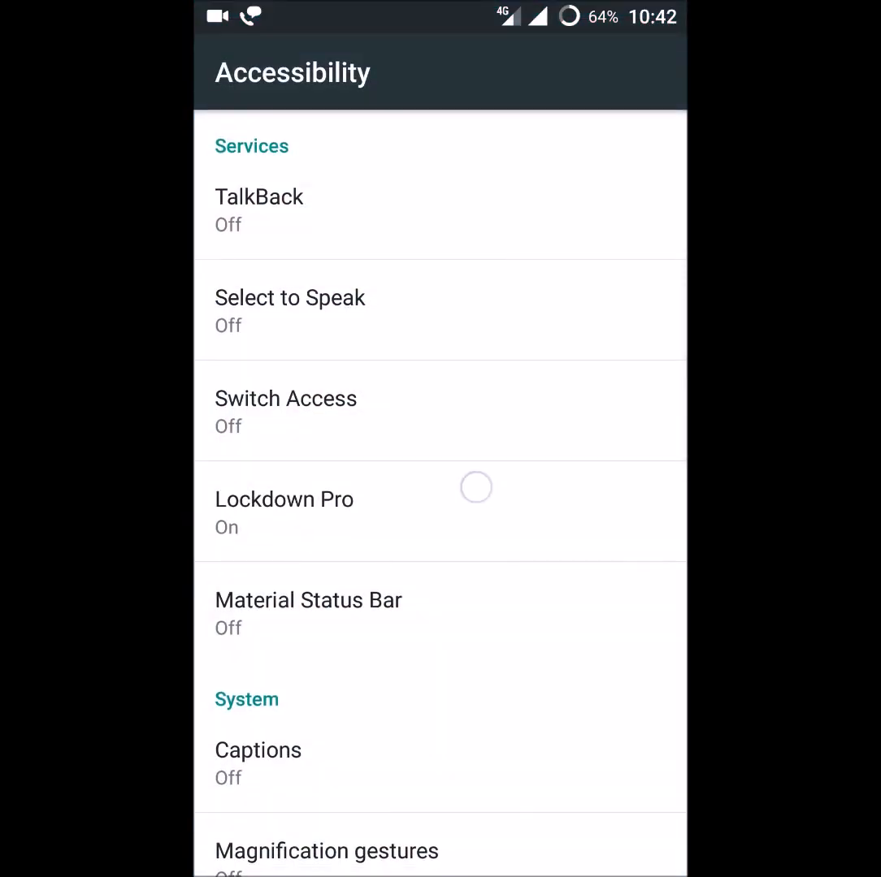
# Switch the Material Status Bar accessibility service On, confirm, and go back to its store page.
pyautogui.scroll(-3)
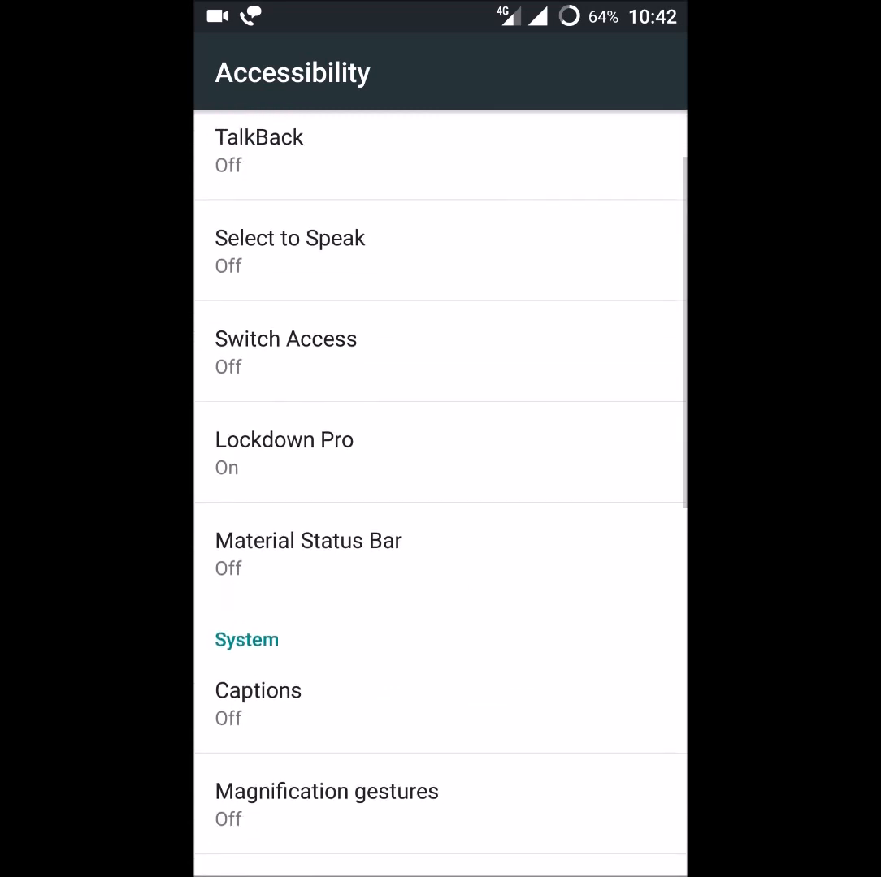
pyautogui.click(471, 550)
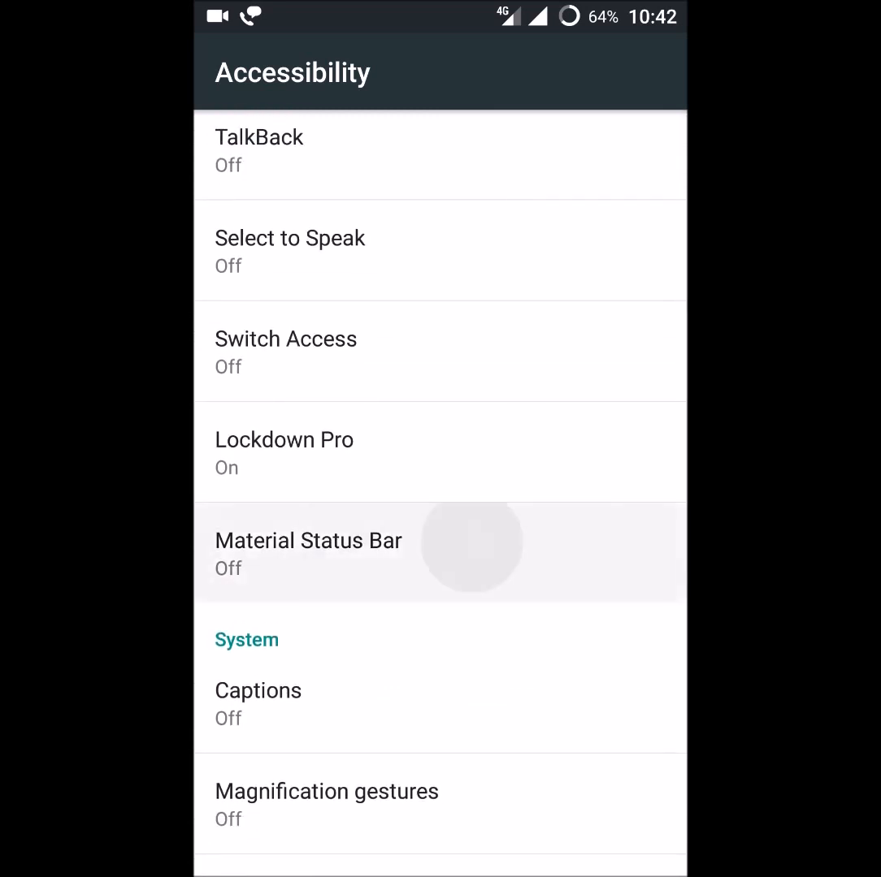
pyautogui.click(309, 552)
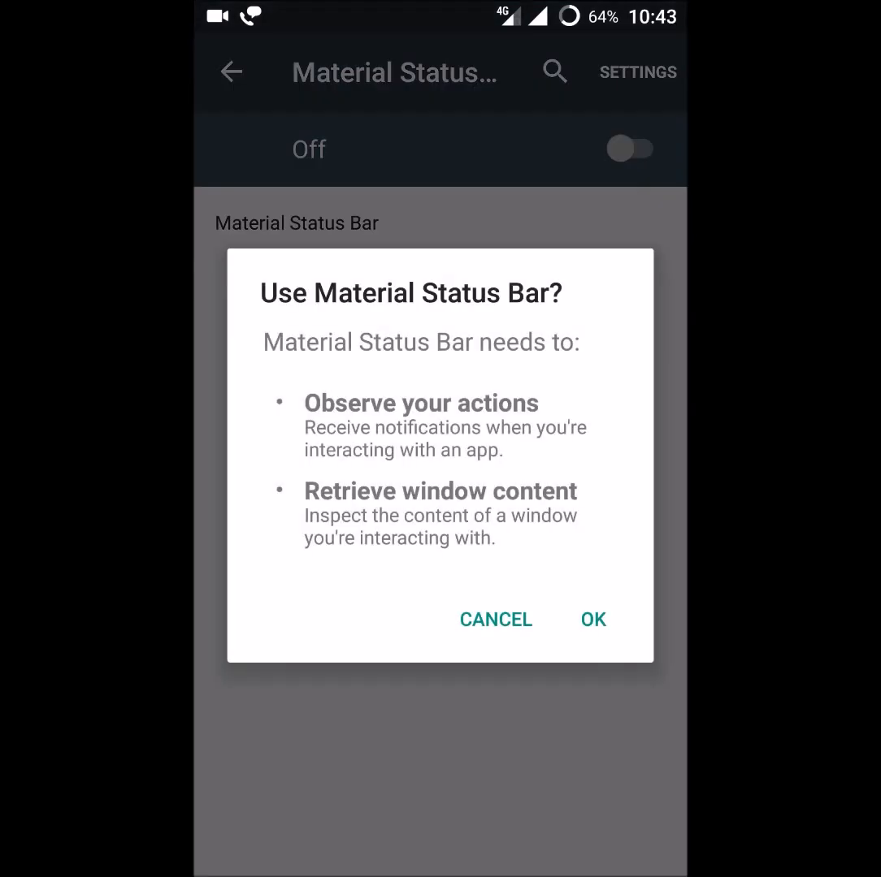
pyautogui.click(593, 619)
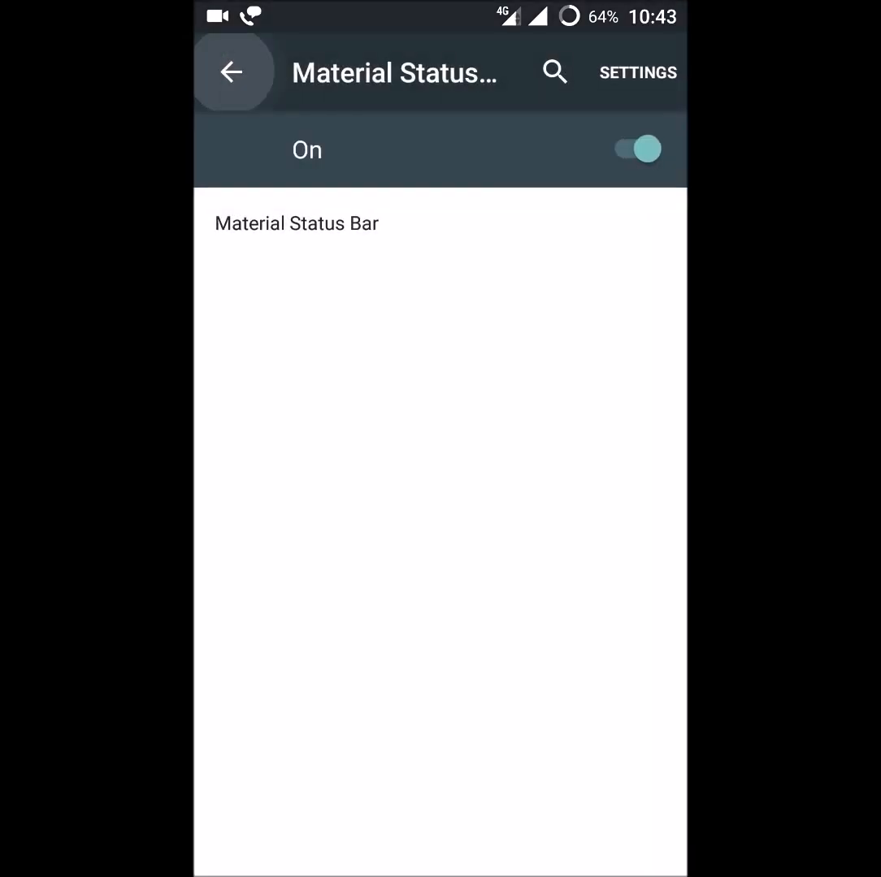
pyautogui.click(230, 71)
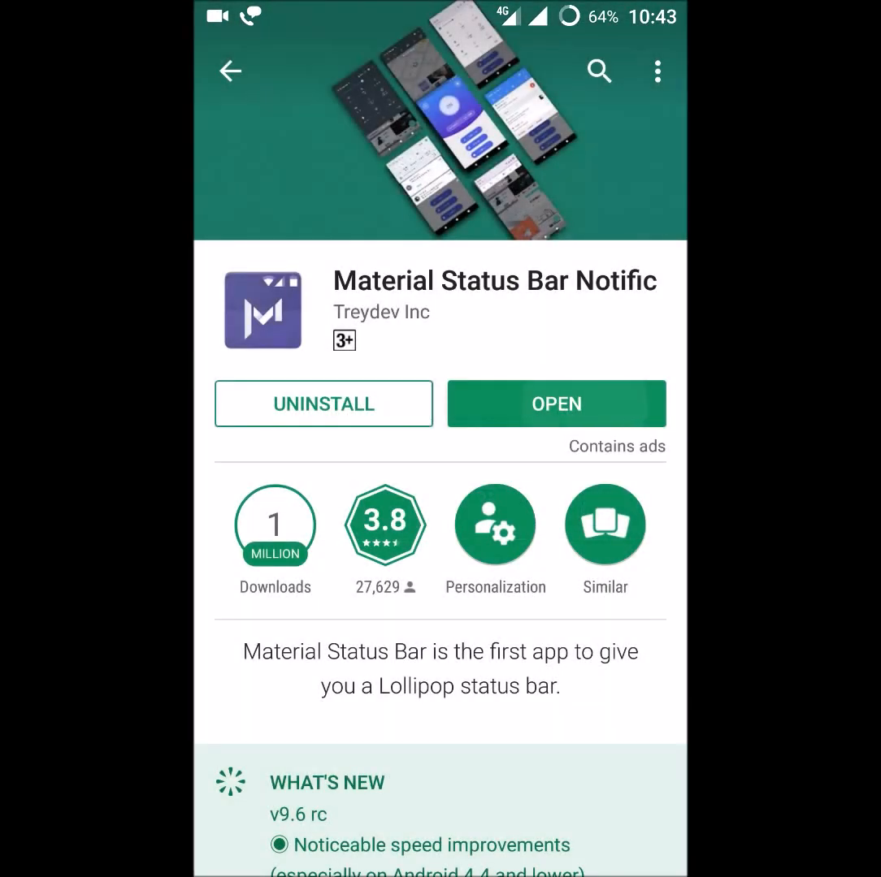
# Reopen Material Status Bar from the Play Store, then return to the home screen.
pyautogui.click(556, 403)
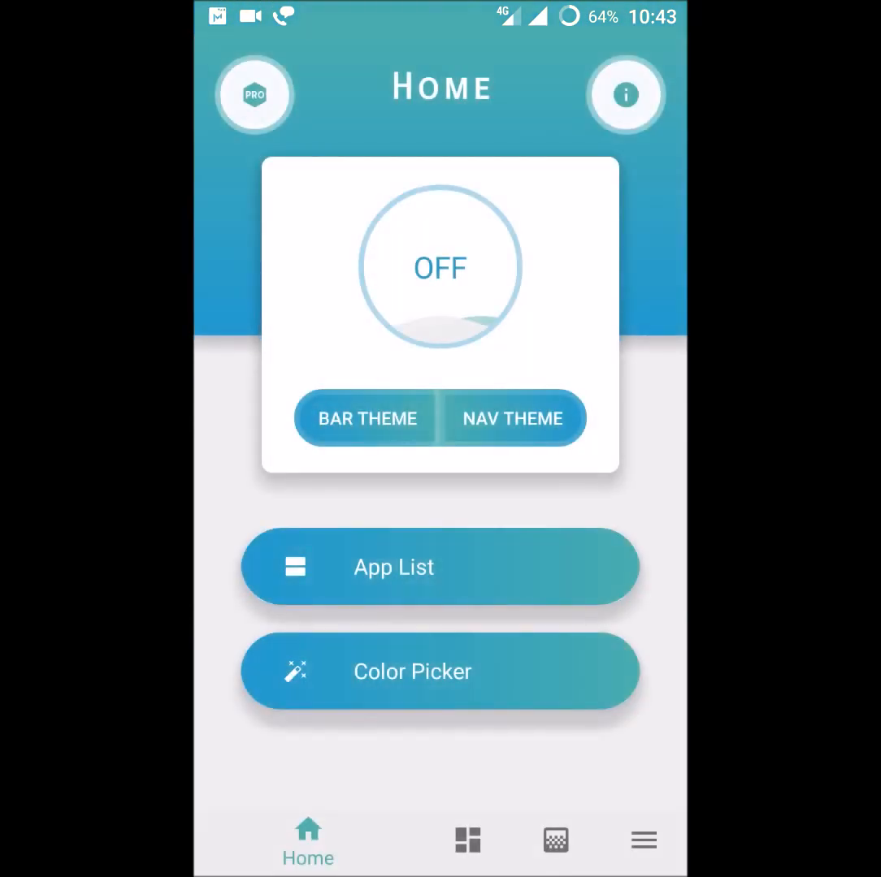
pyautogui.click(439, 267)
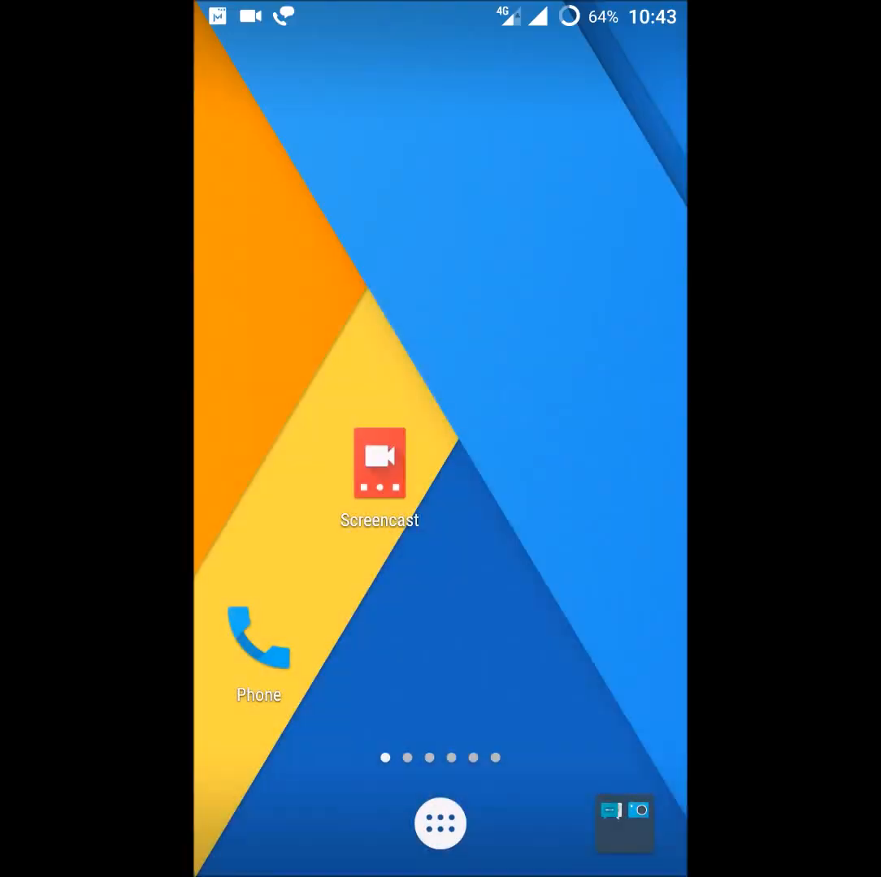
# Launch Material Status Bar from its home-screen icon.
pyautogui.click(441, 823)
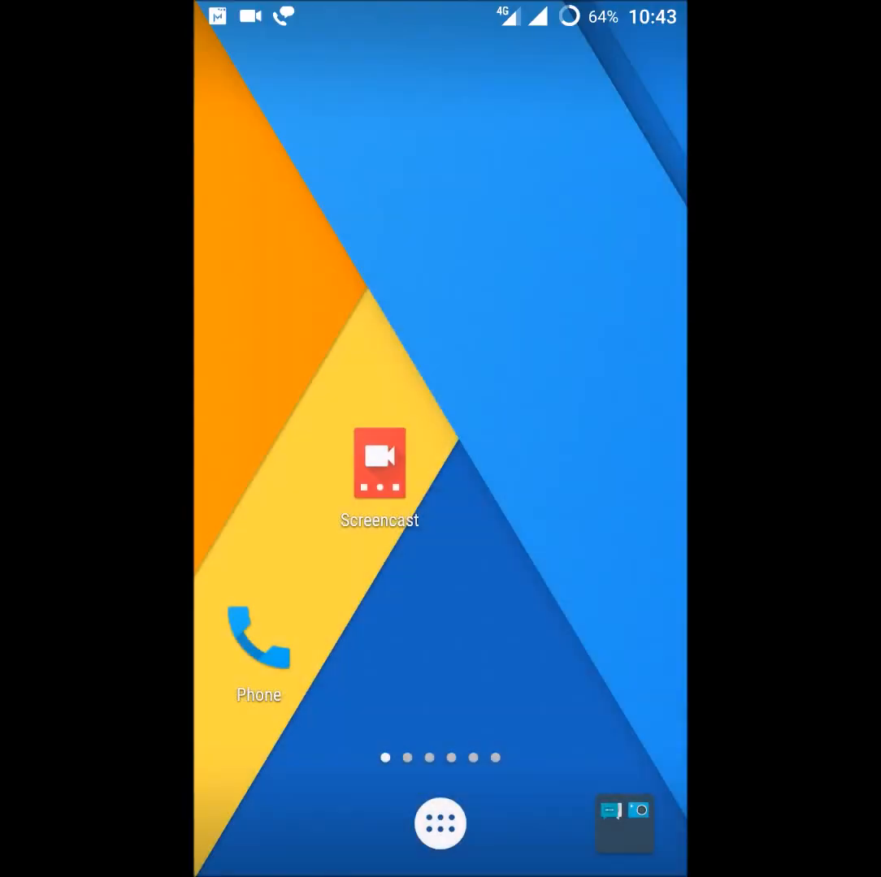
pyautogui.click(439, 824)
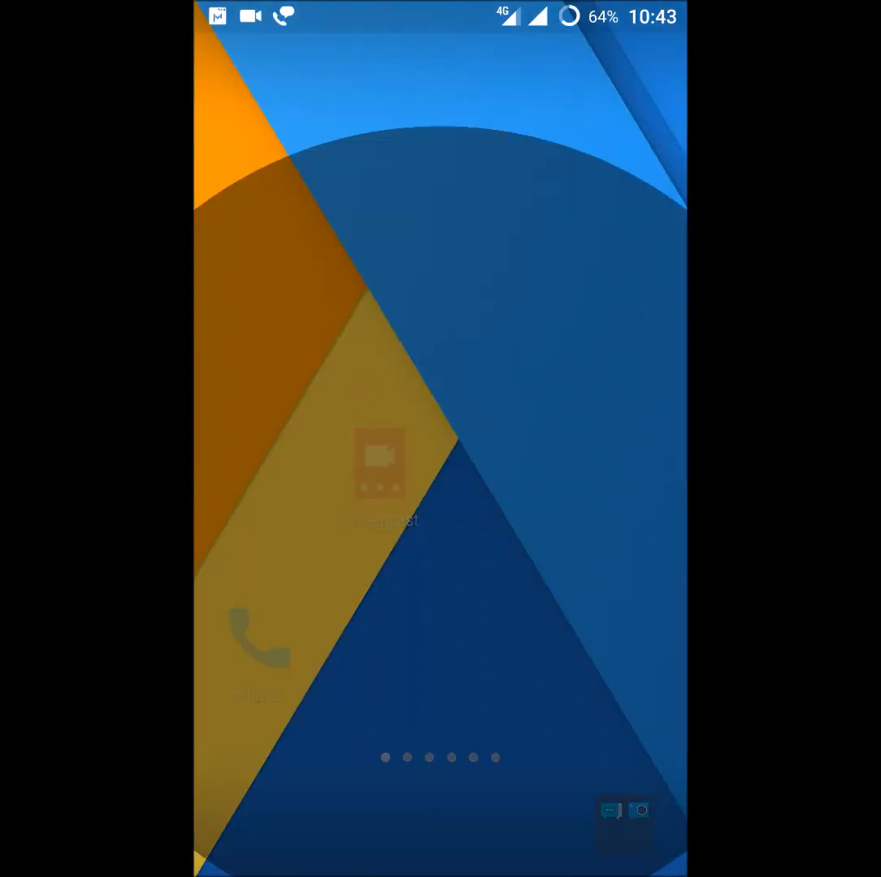
# Toggle the status bar service from OFF to ON on the app's Home screen.
pyautogui.click(380, 475)
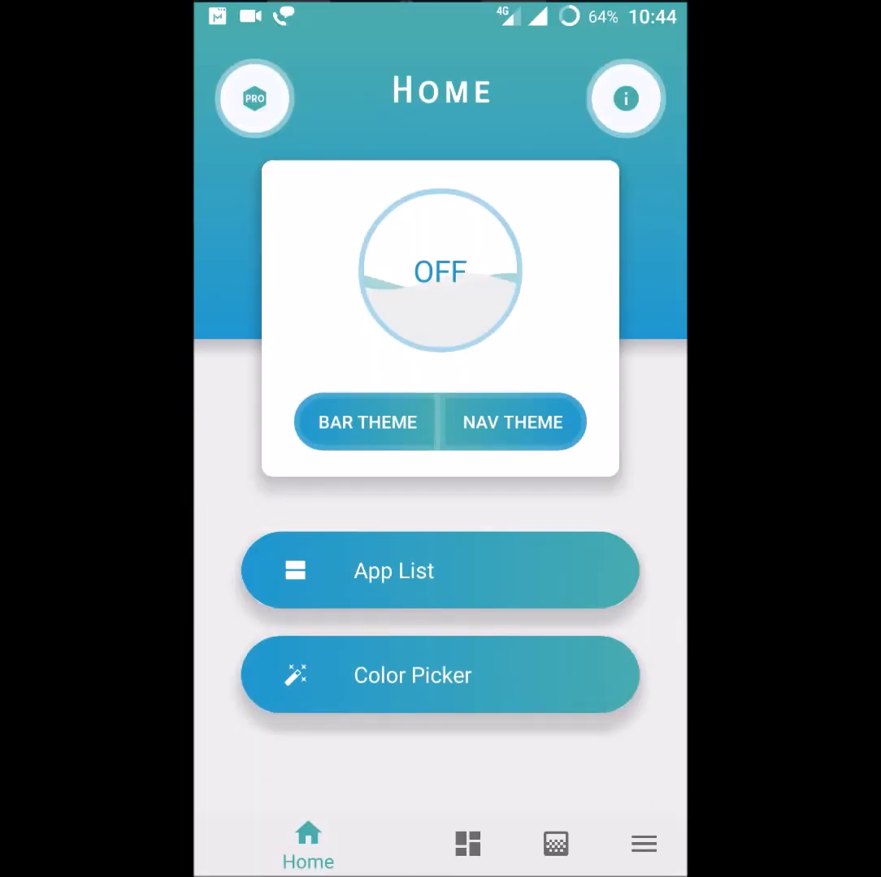
pyautogui.click(439, 268)
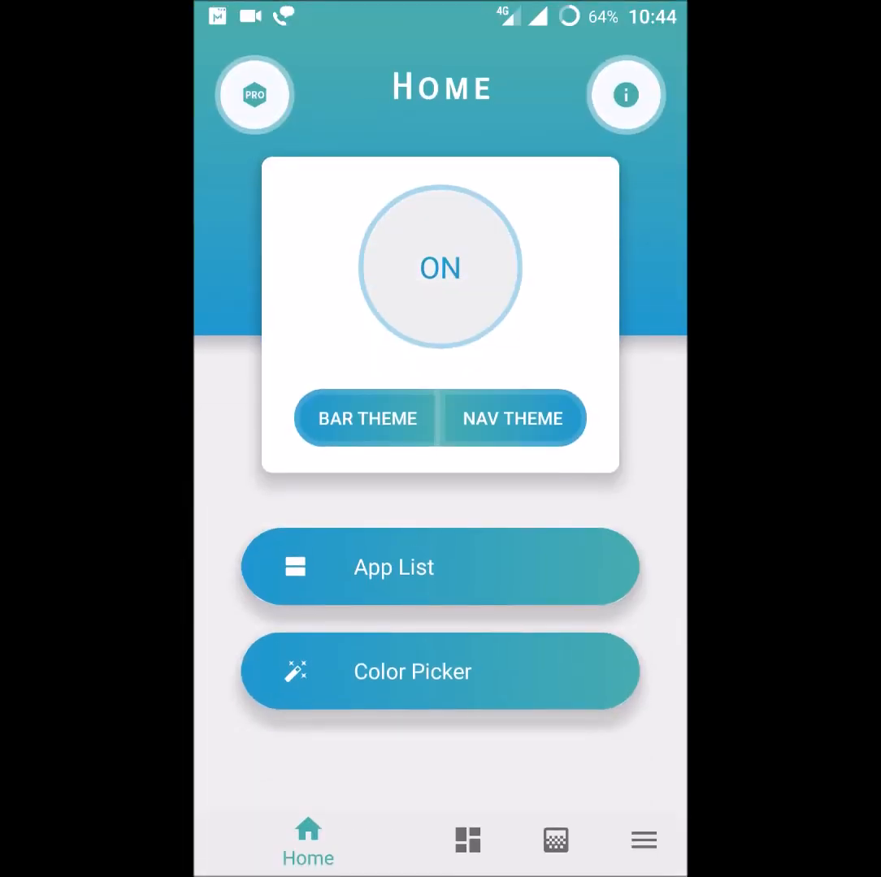
pyautogui.click(366, 419)
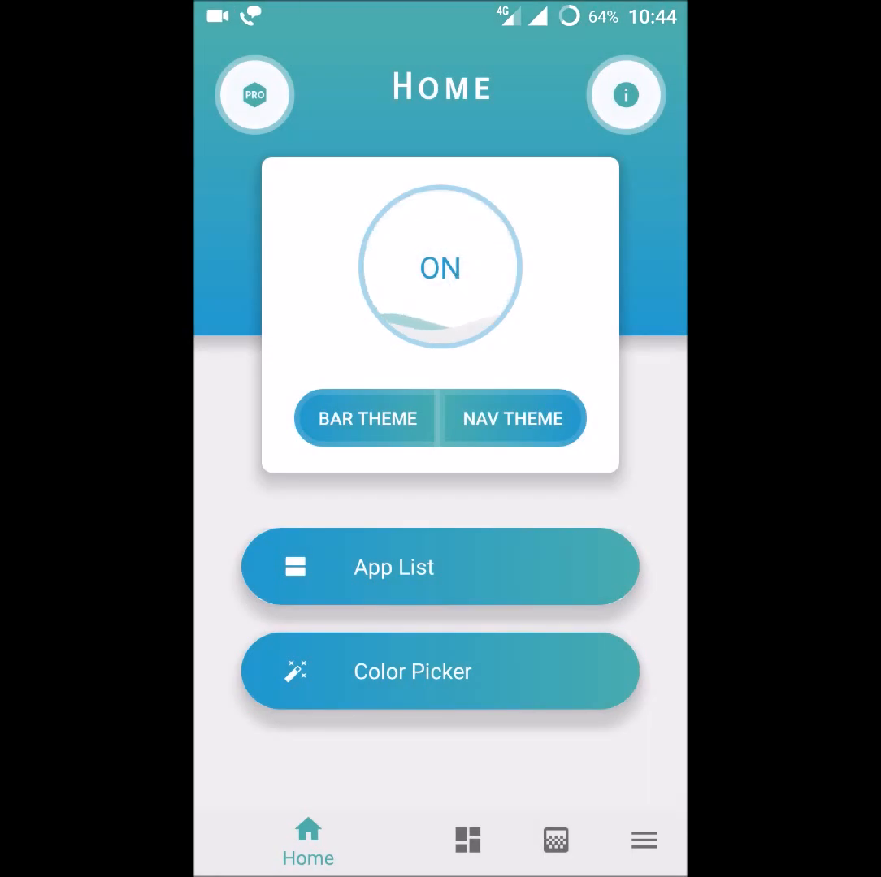
pyautogui.click(439, 267)
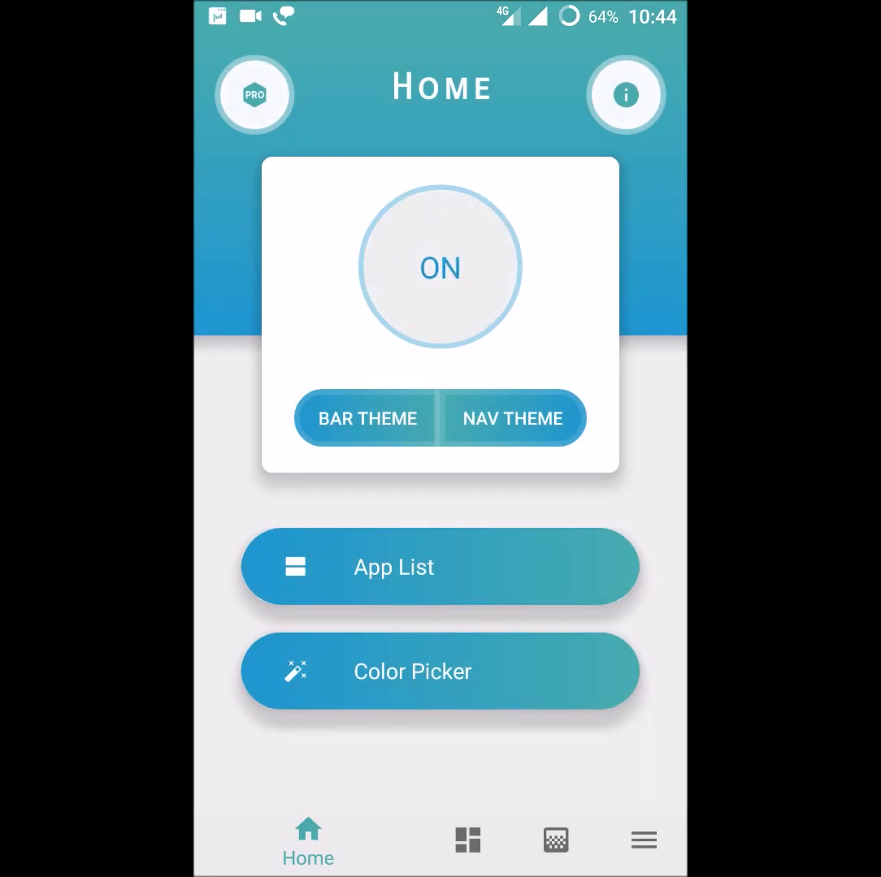